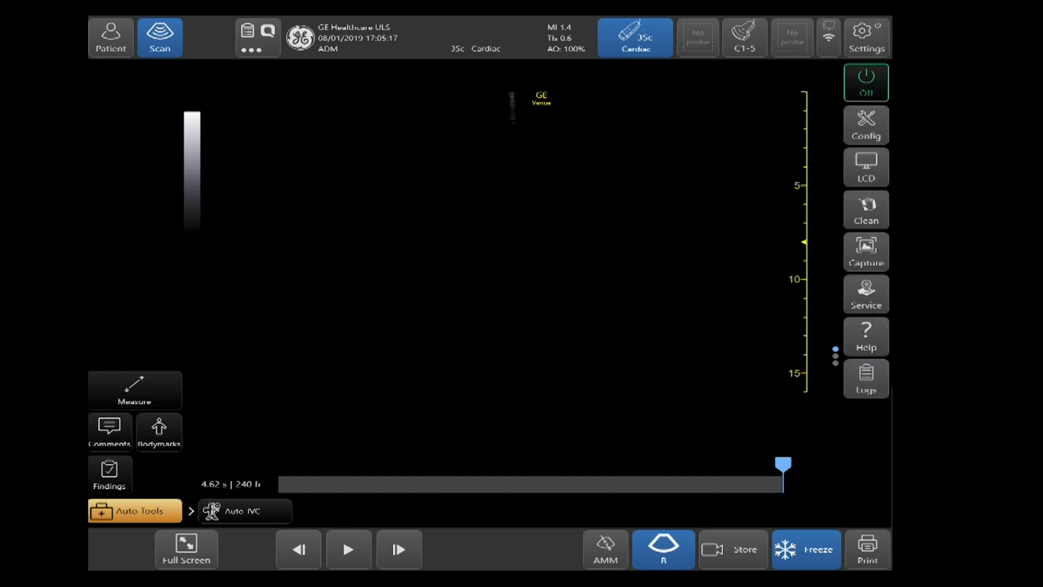
# - Go to the Connectivity TcpIp page under Config, showing the network identity and server list
pyautogui.click(865, 125)
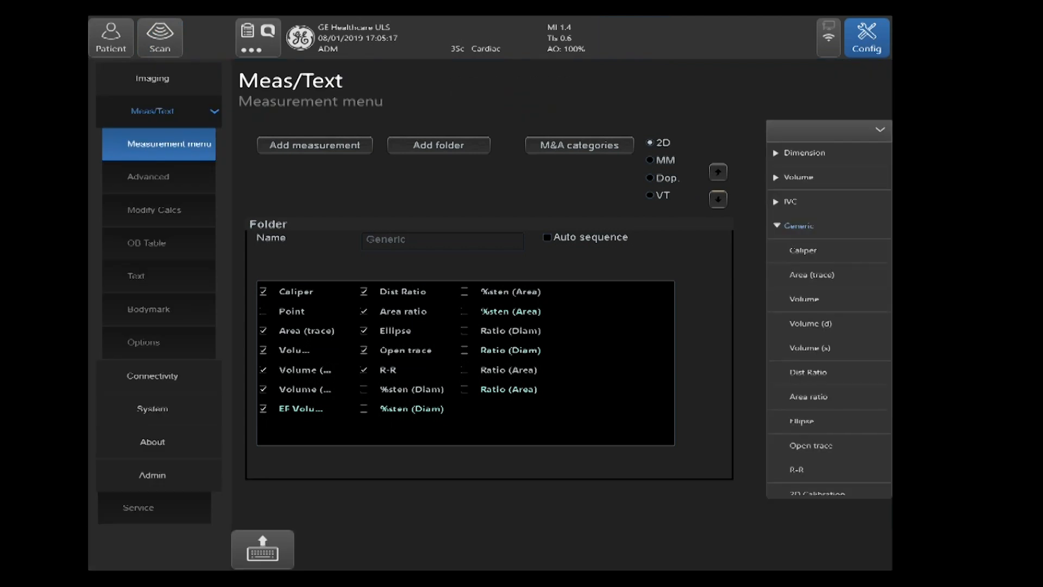
pyautogui.click(151, 376)
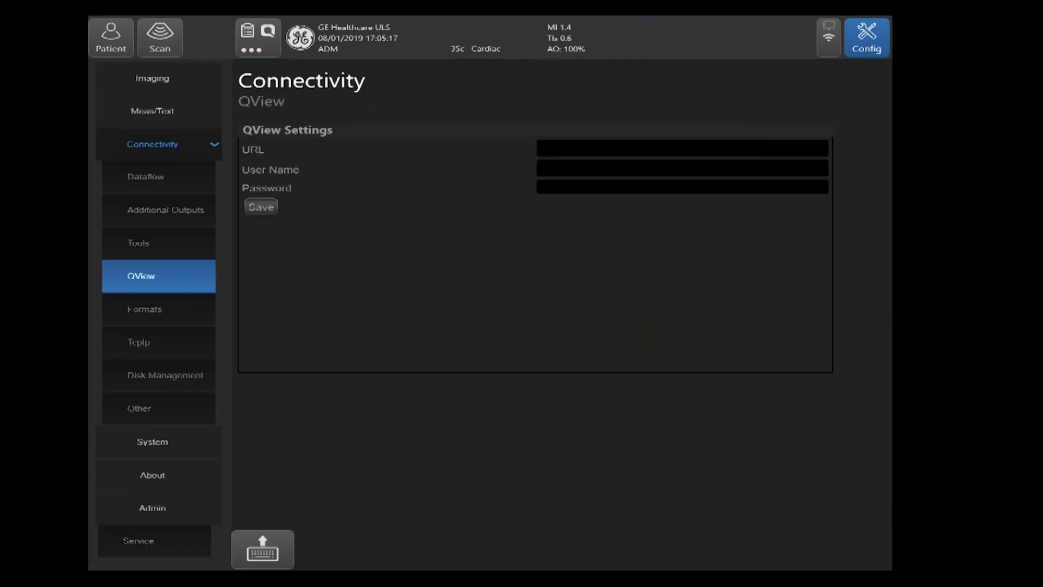
pyautogui.click(158, 341)
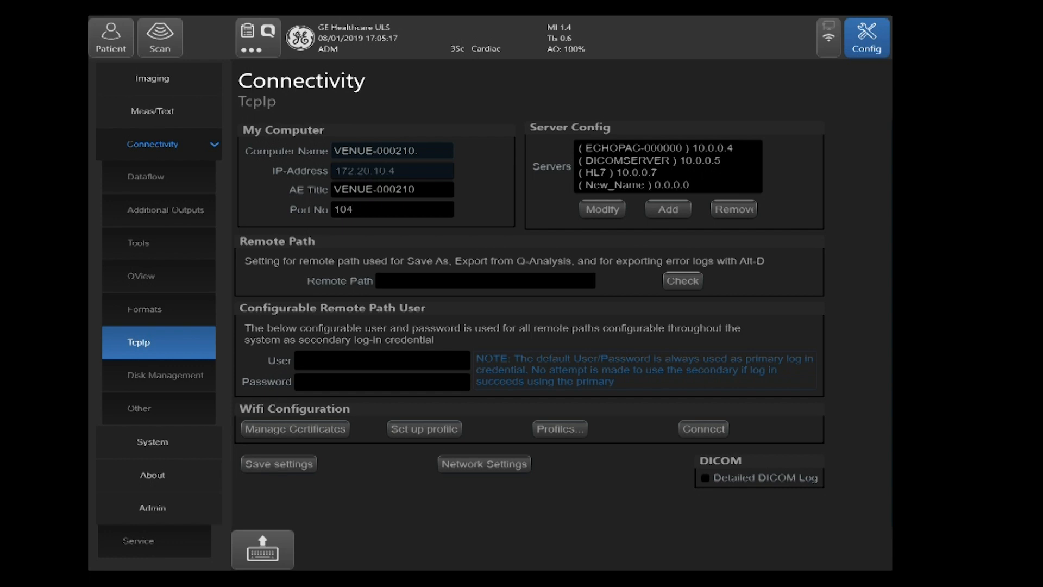
# - Add server Pacs at IP 172.20.10.2, pass its connection check, and confirm it
pyautogui.click(601, 208)
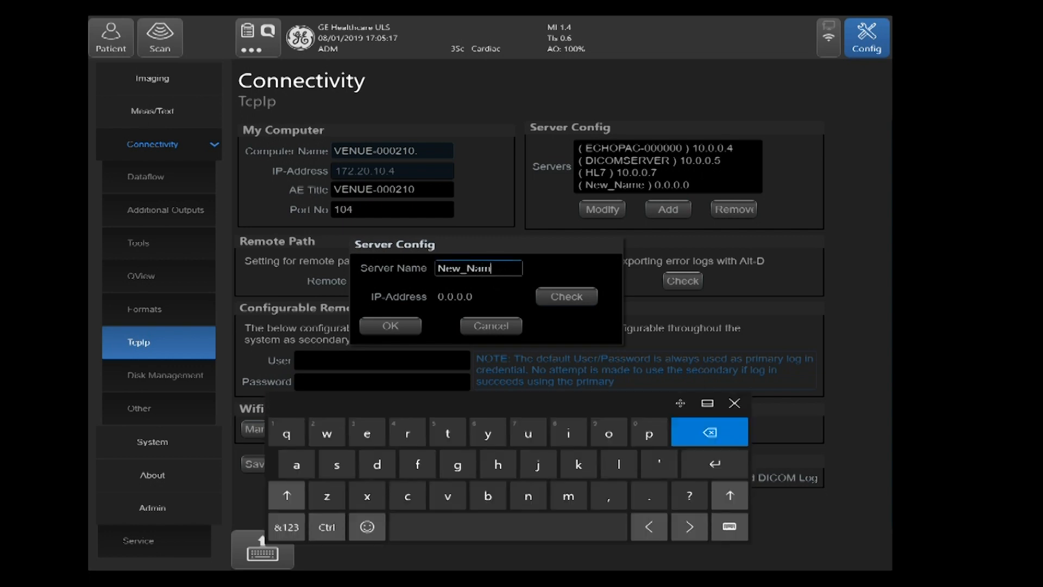
pyautogui.click(708, 431)
pyautogui.write('Pacs')
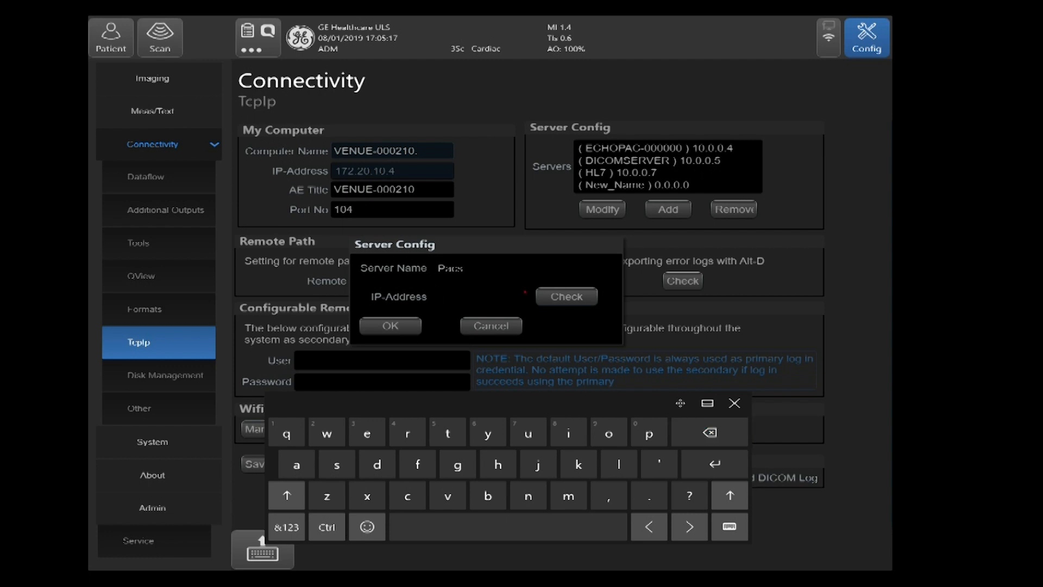
pyautogui.click(286, 526)
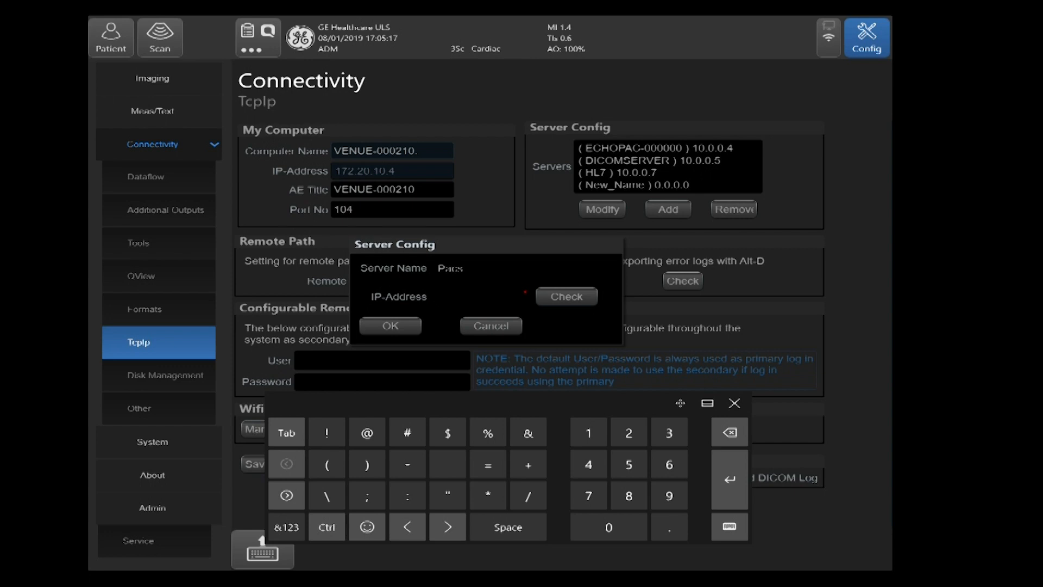
pyautogui.write('172.')
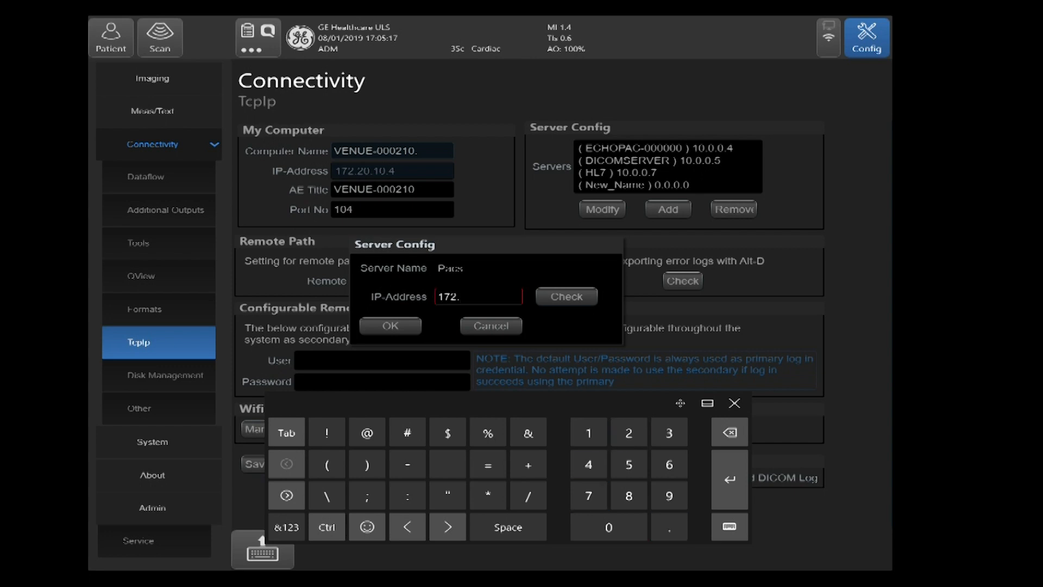
pyautogui.write('20')
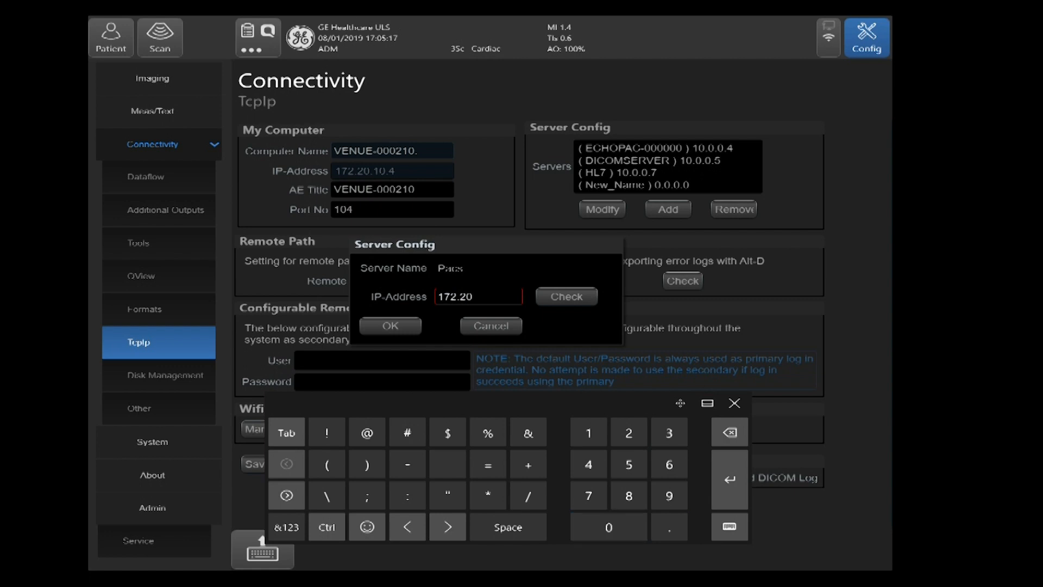
pyautogui.write('.10.2')
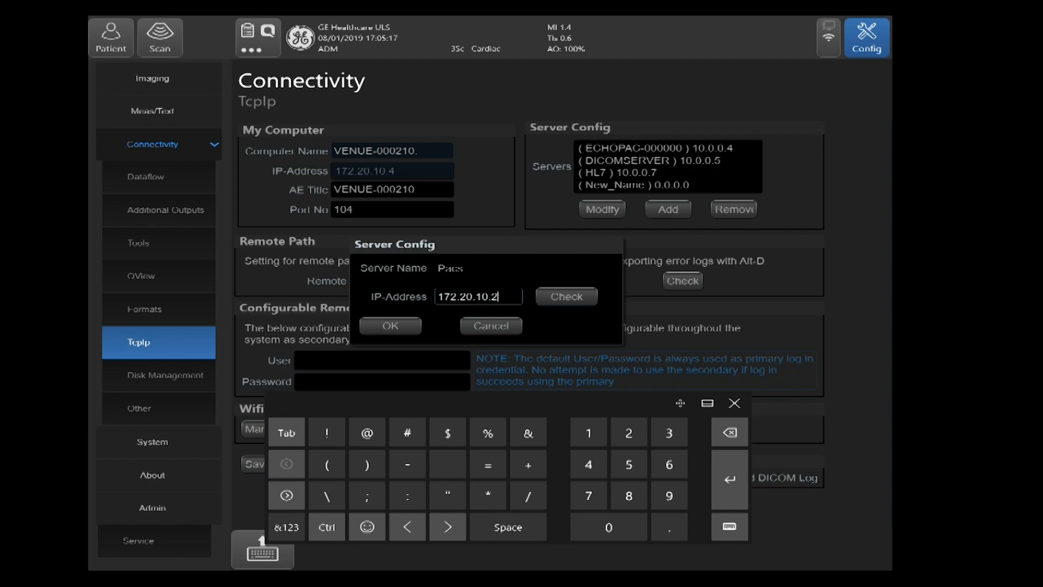
pyautogui.click(566, 296)
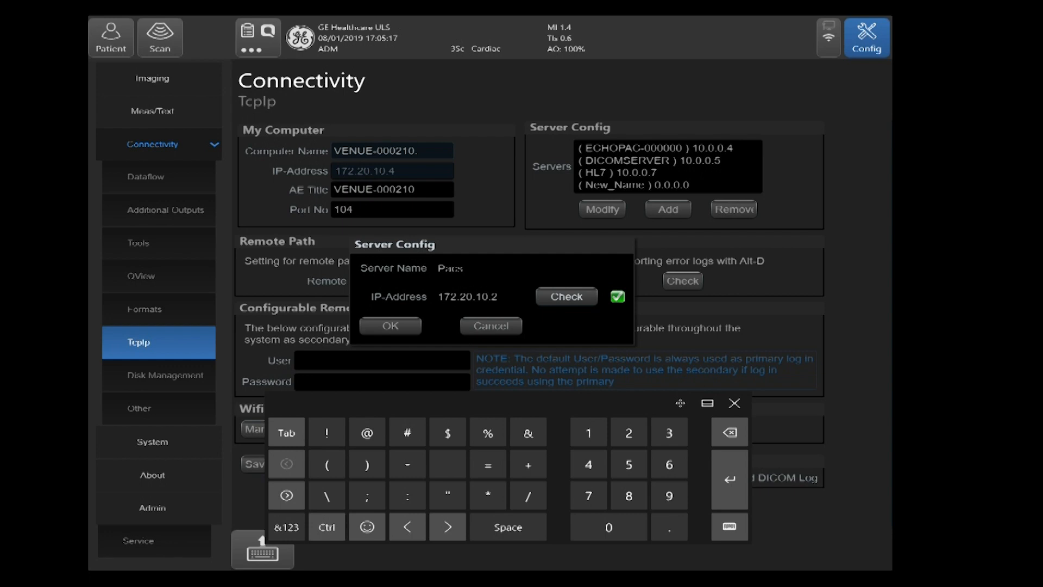
pyautogui.click(390, 326)
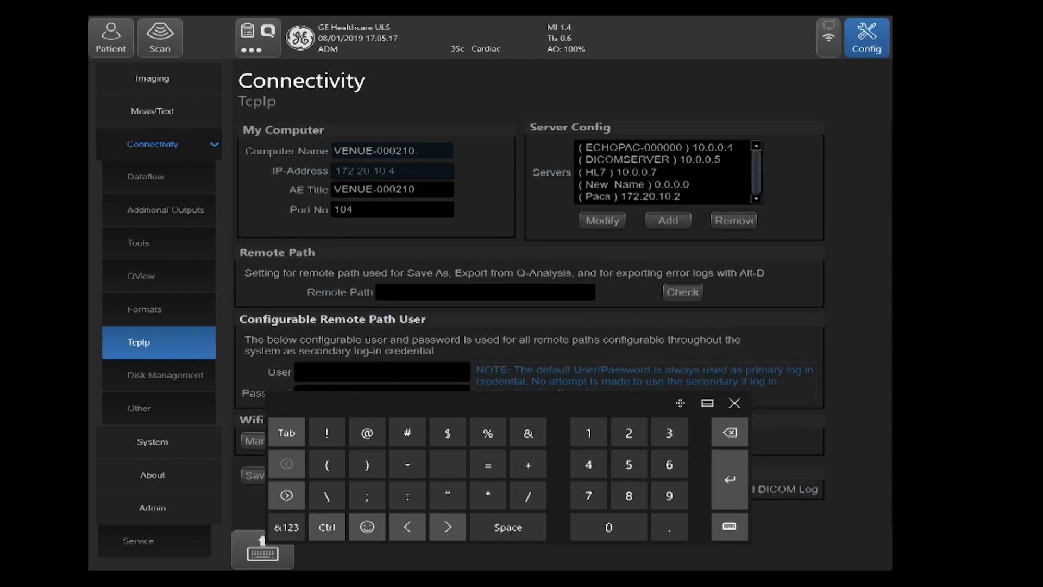
# - Dismiss the on-screen keyboard and switch to the Connectivity Dataflow page
pyautogui.click(735, 403)
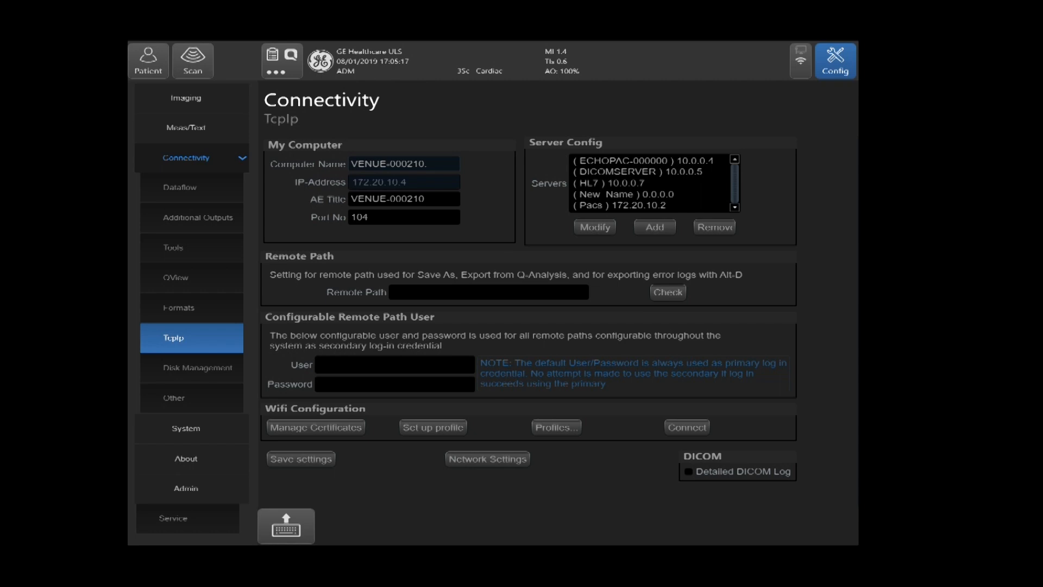
pyautogui.click(179, 187)
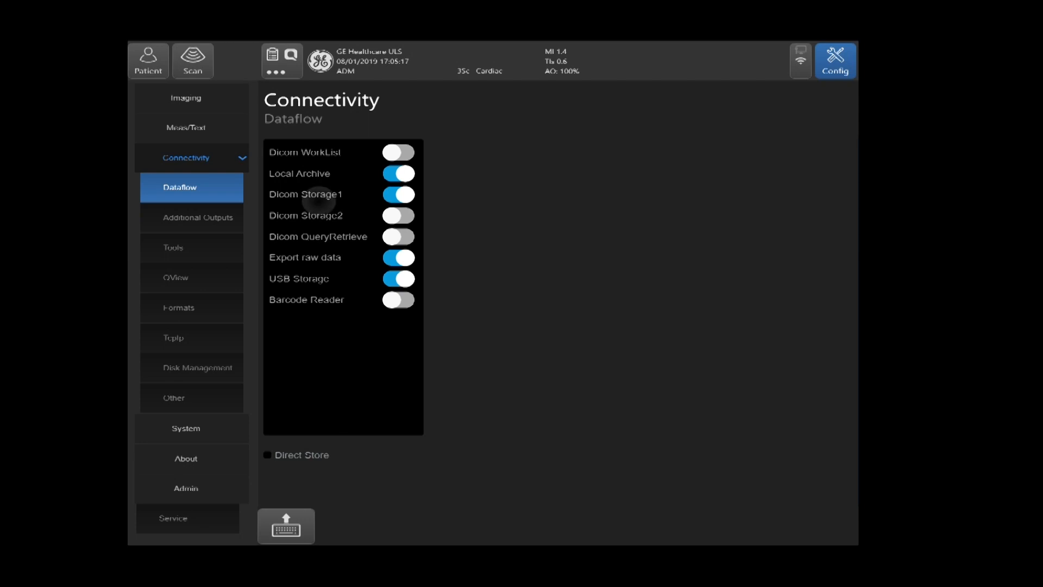
# - Rename Dicom Storage1 to Pacs and begin clearing its old AE title
pyautogui.click(313, 195)
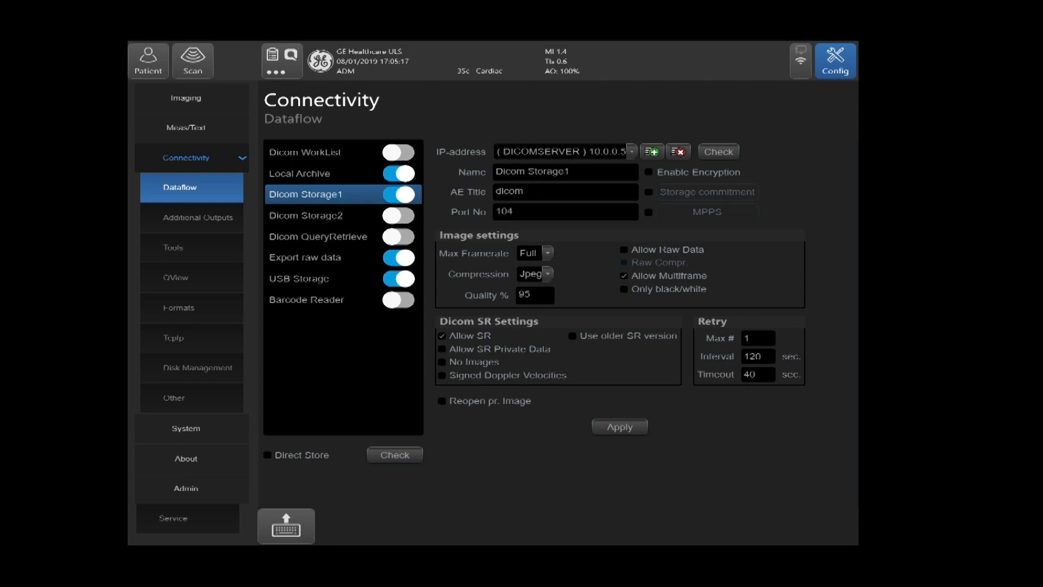
pyautogui.click(285, 526)
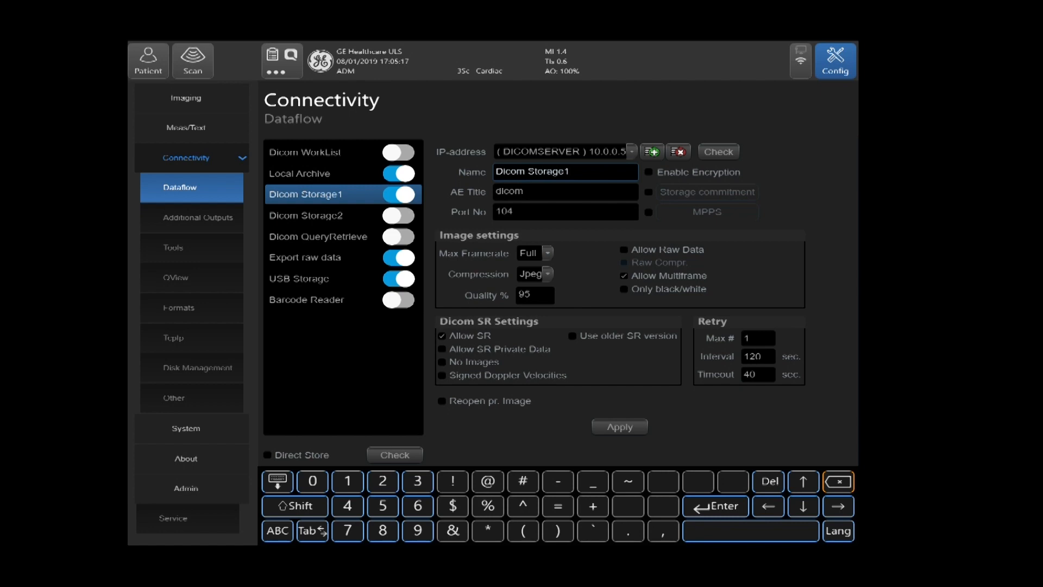
pyautogui.click(838, 481)
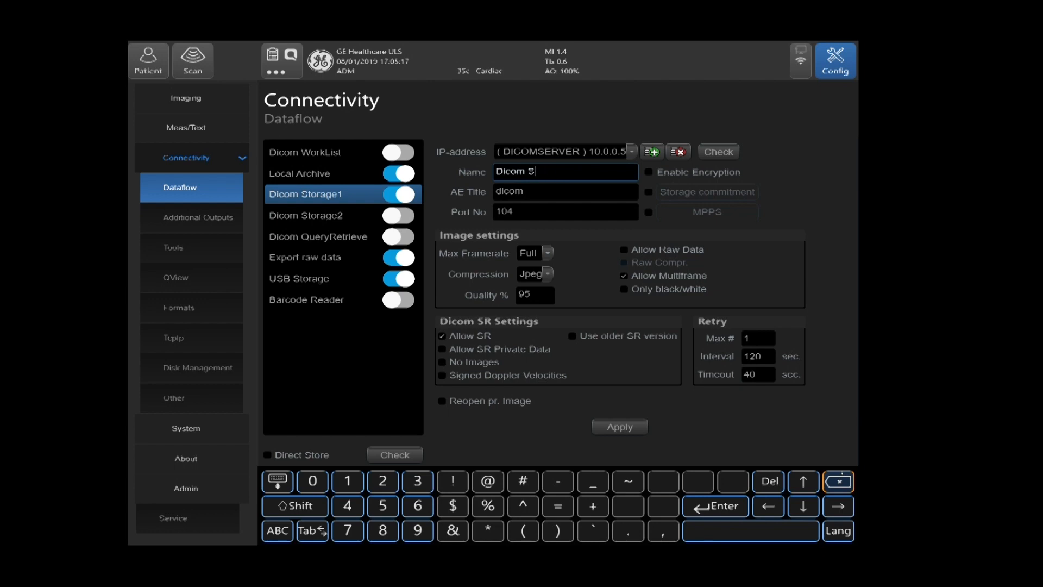
pyautogui.click(838, 481)
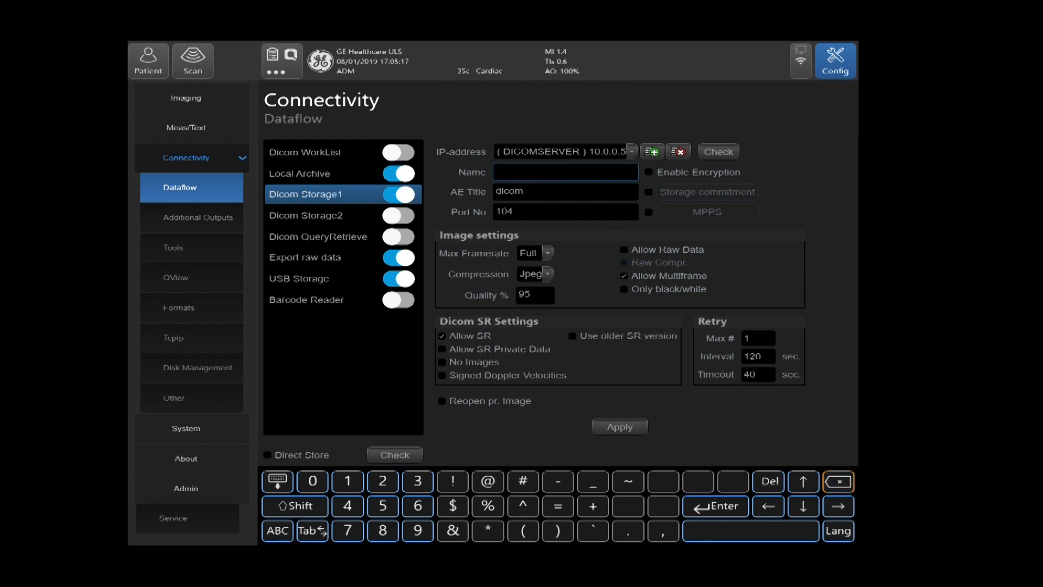
pyautogui.click(277, 531)
pyautogui.write('Pacs')
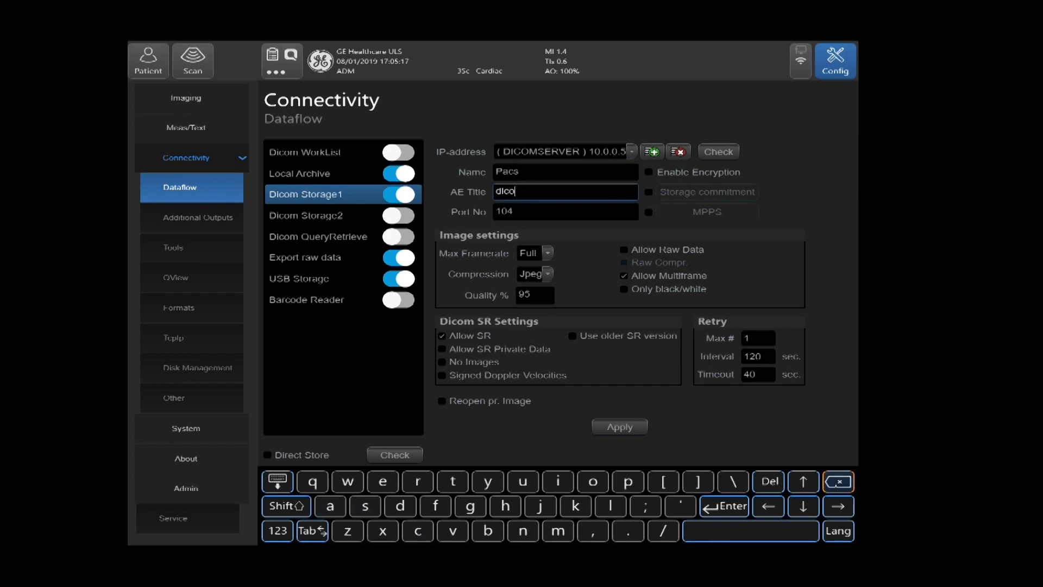
# - Set the storage AE title to QPATH and the port number to 1112
pyautogui.click(838, 482)
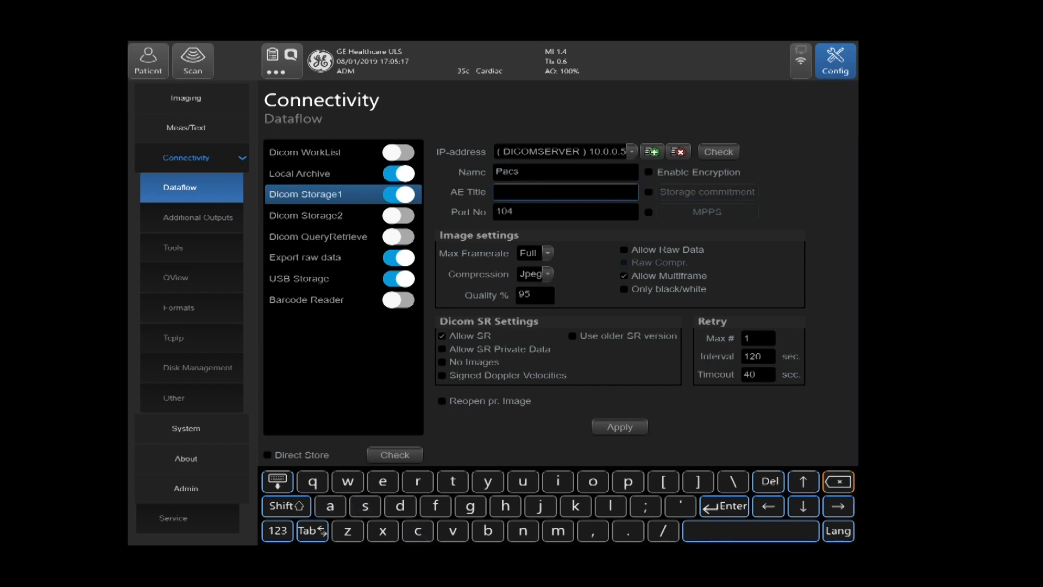
pyautogui.write('Q')
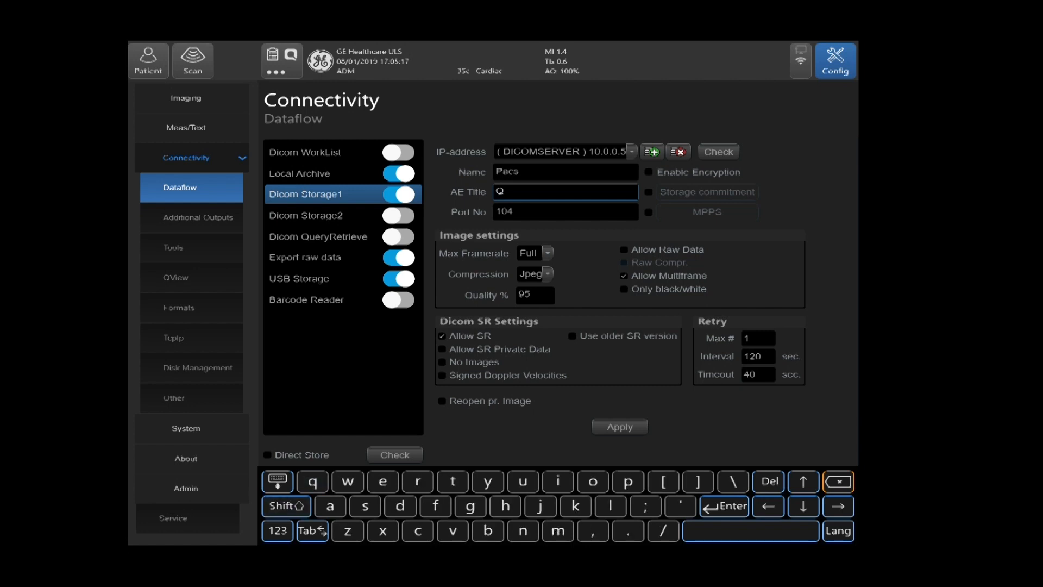
pyautogui.click(627, 481)
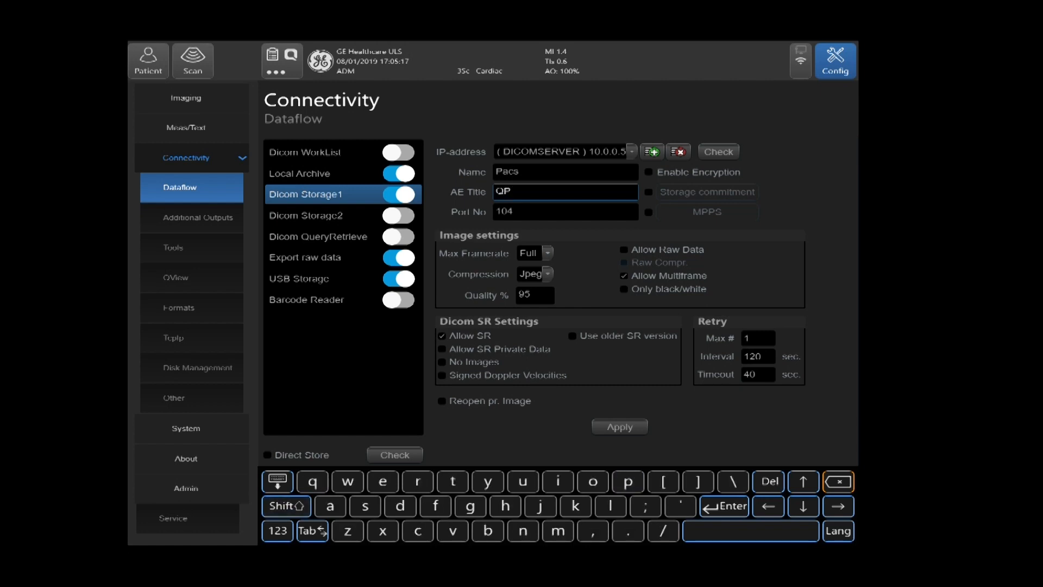
pyautogui.click(285, 506)
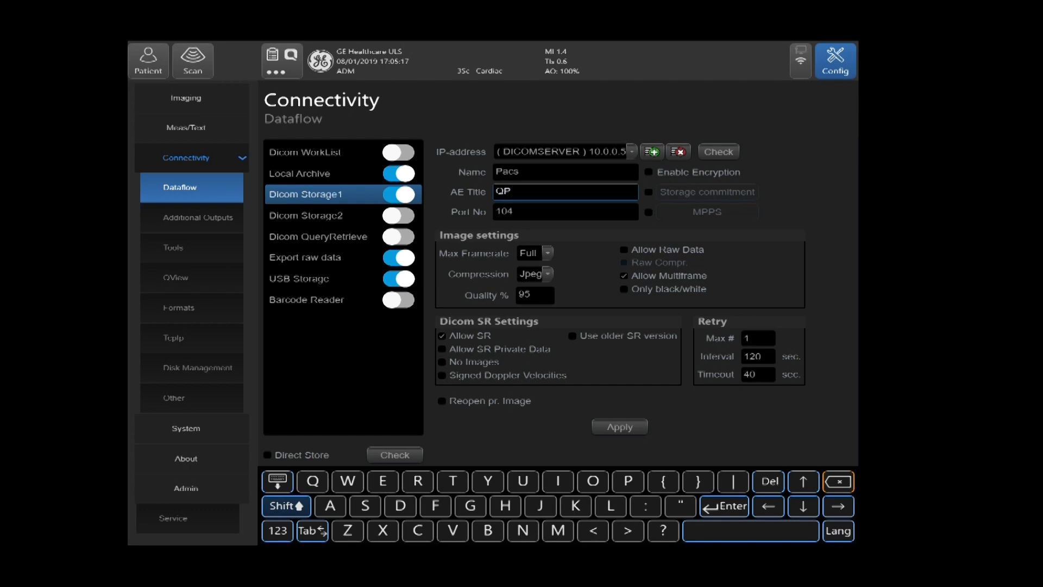
pyautogui.write('A')
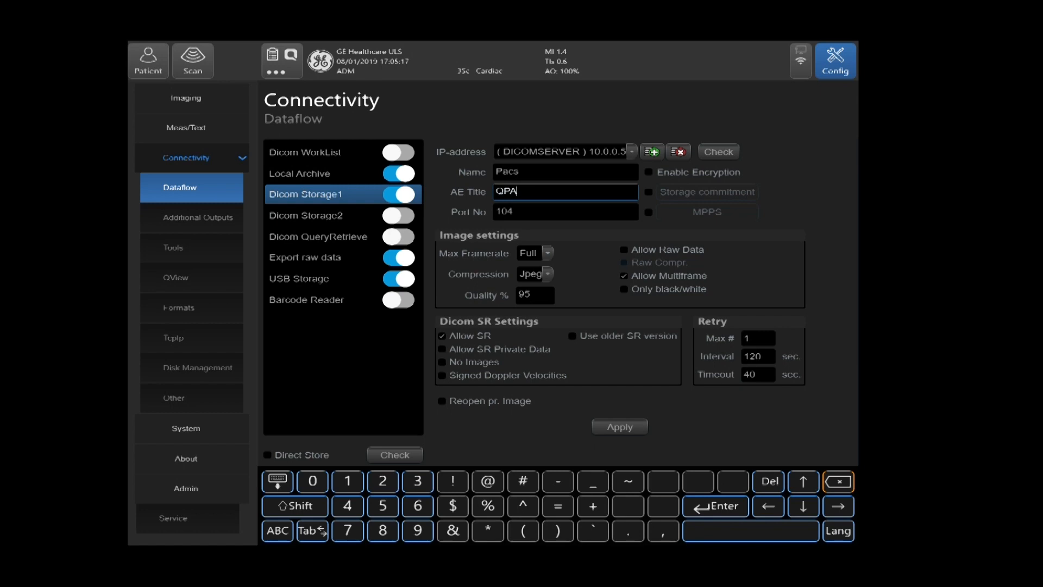
pyautogui.write('TH')
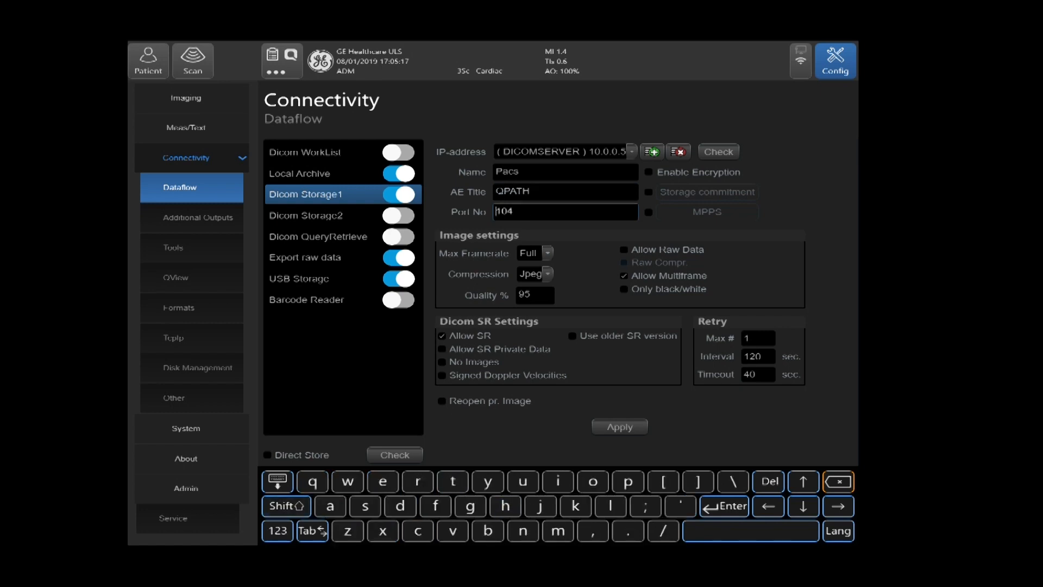
pyautogui.click(565, 212)
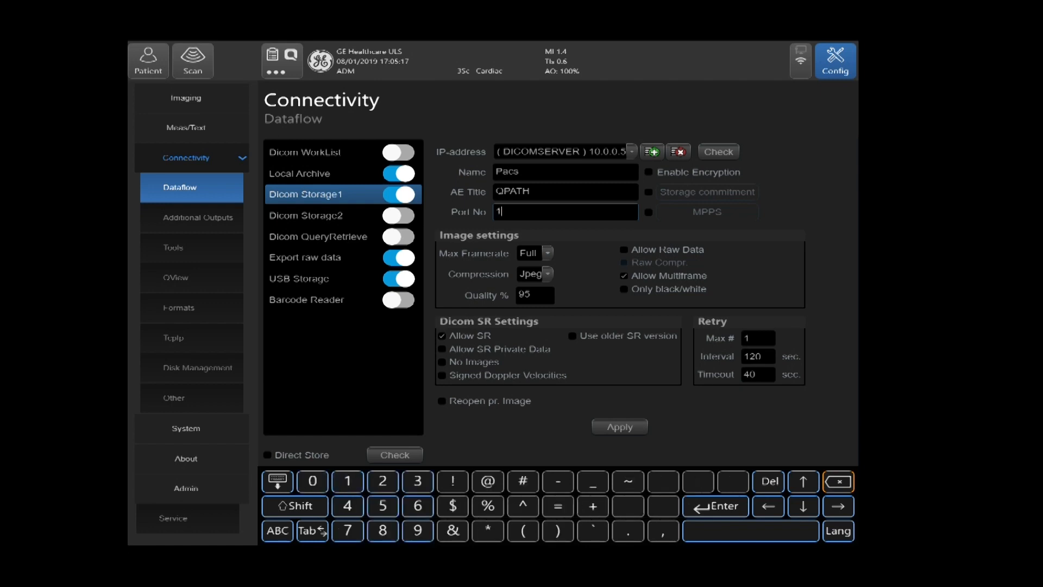
pyautogui.write('112')
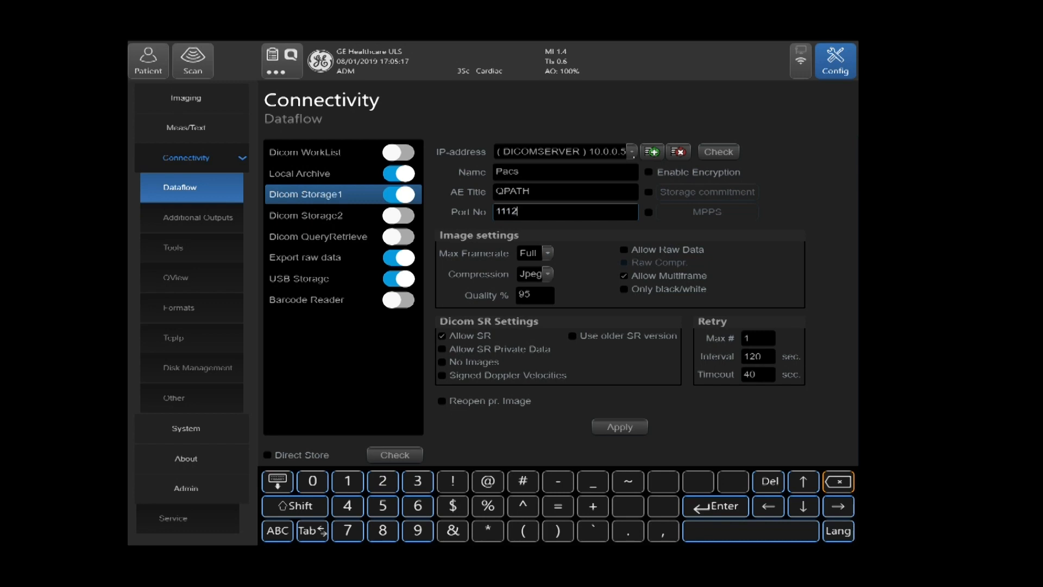
pyautogui.click(630, 151)
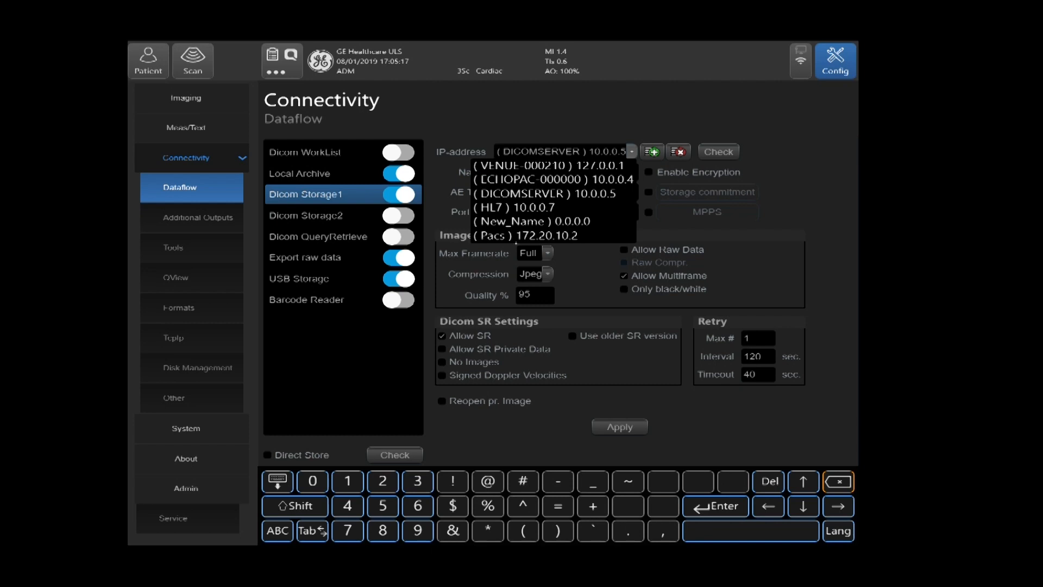
# - Select server (Pacs) 172.20.10.2, apply the settings, and close the restart notice
pyautogui.click(493, 235)
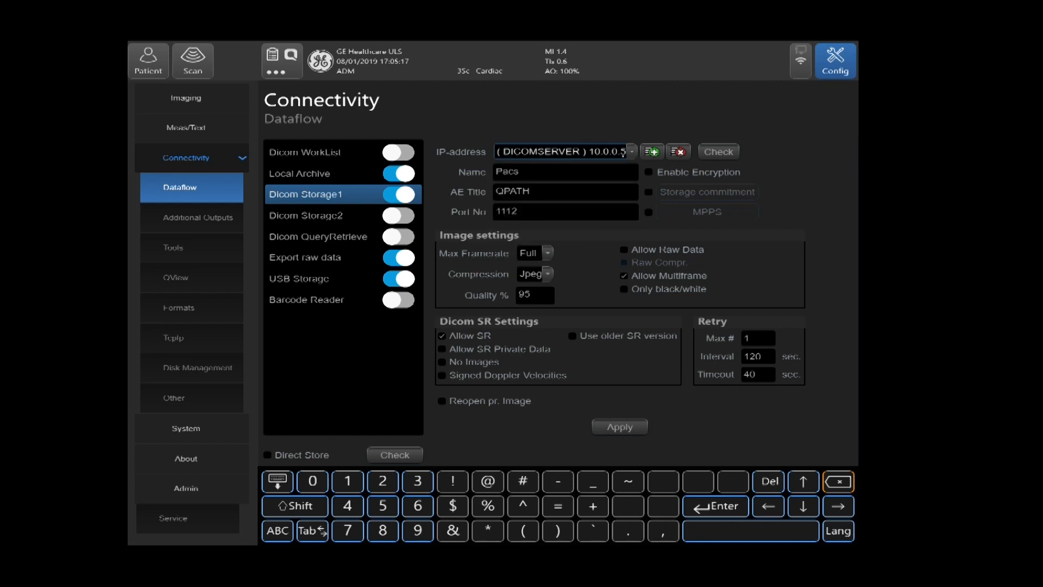
pyautogui.click(629, 151)
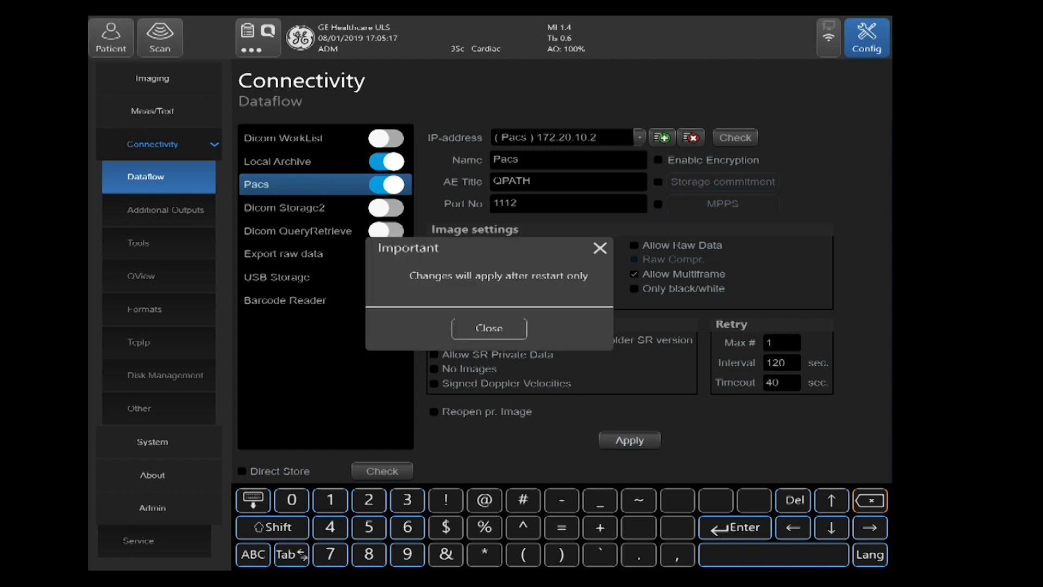
pyautogui.click(489, 328)
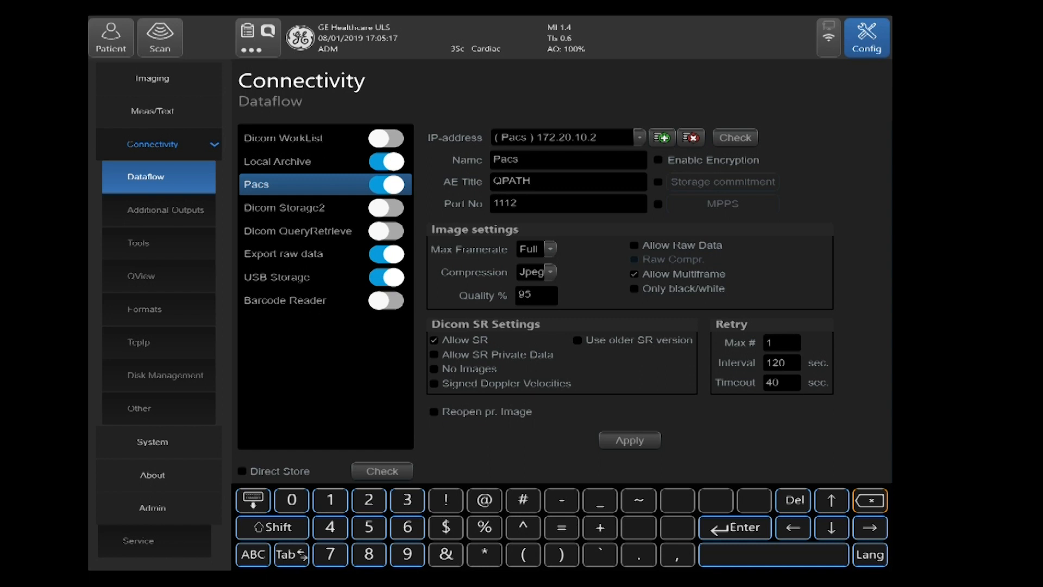
pyautogui.click(734, 137)
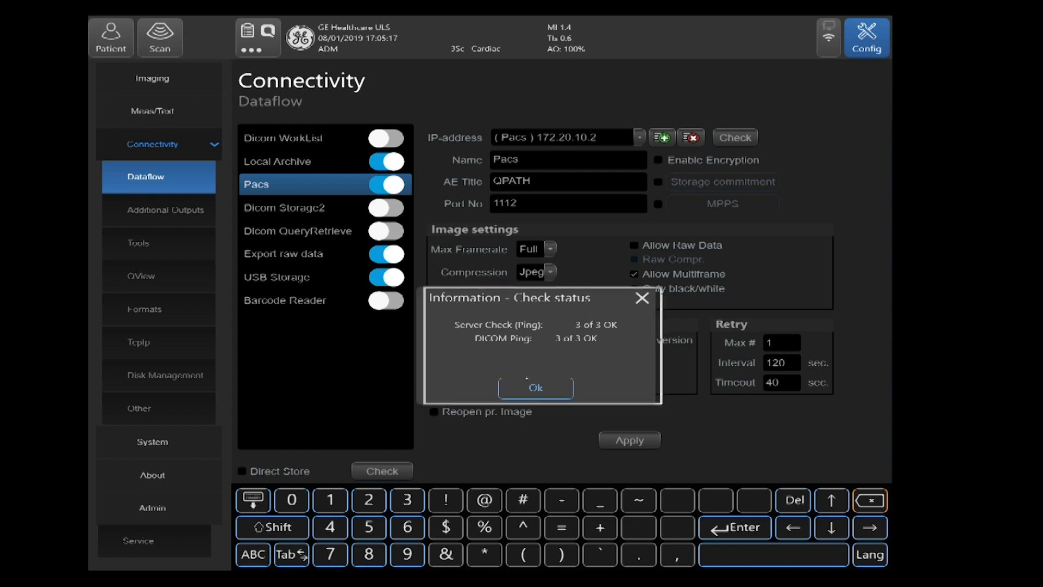
pyautogui.click(535, 388)
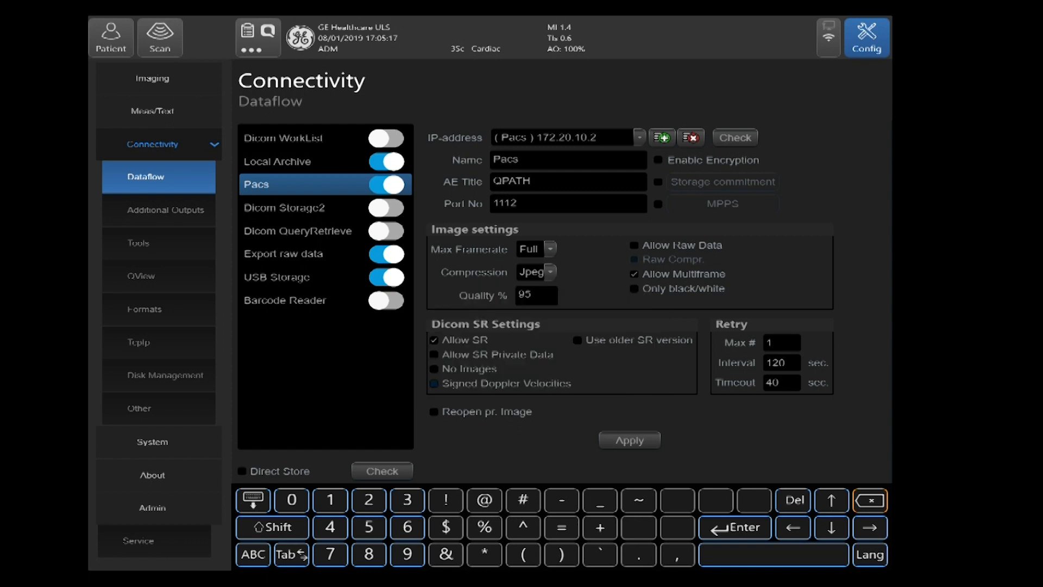
# - Re-run the Pacs connection check and acknowledge the 3 of 3 OK result
pyautogui.click(735, 137)
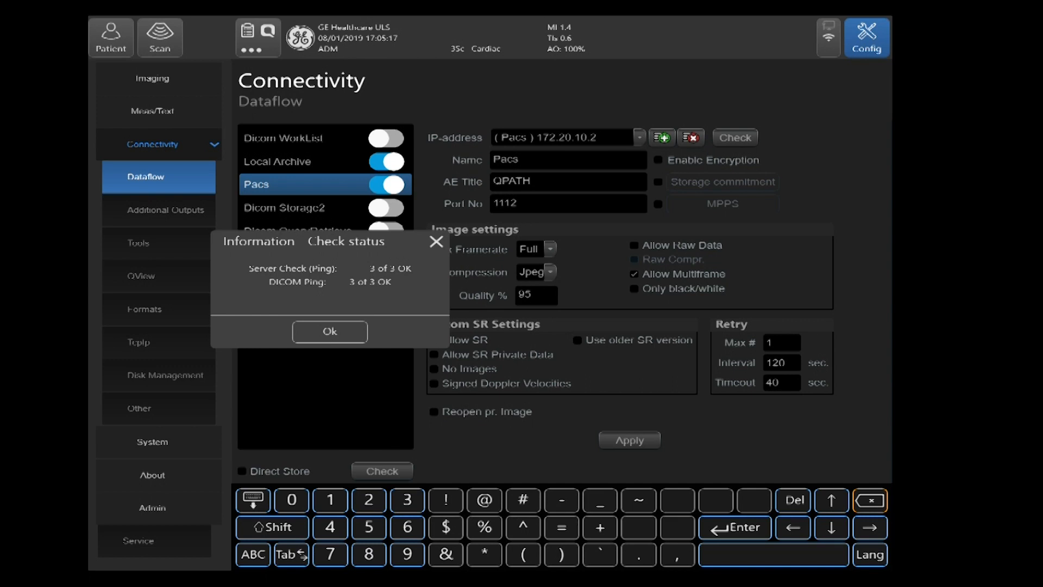
pyautogui.click(329, 332)
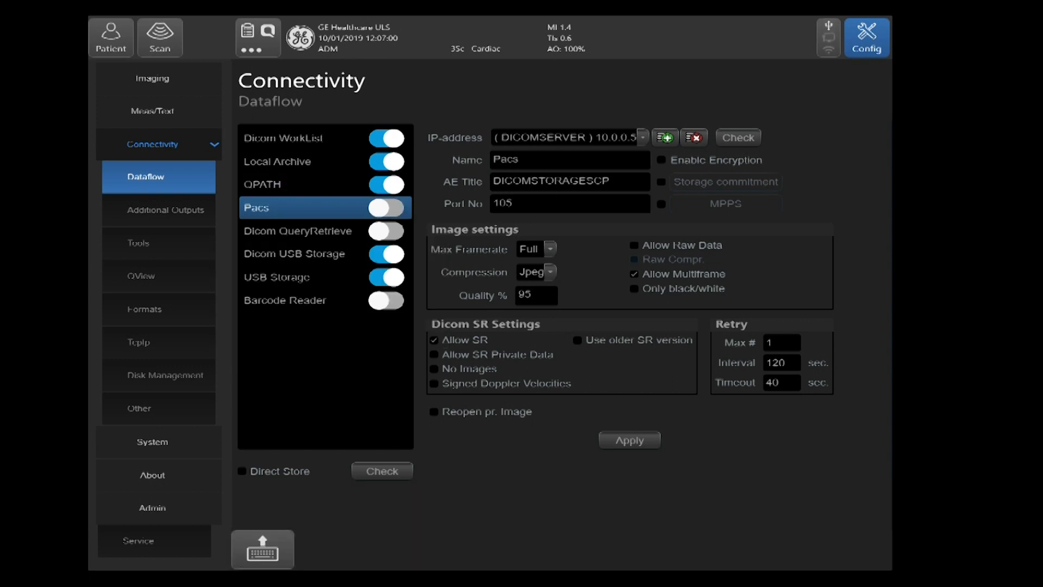